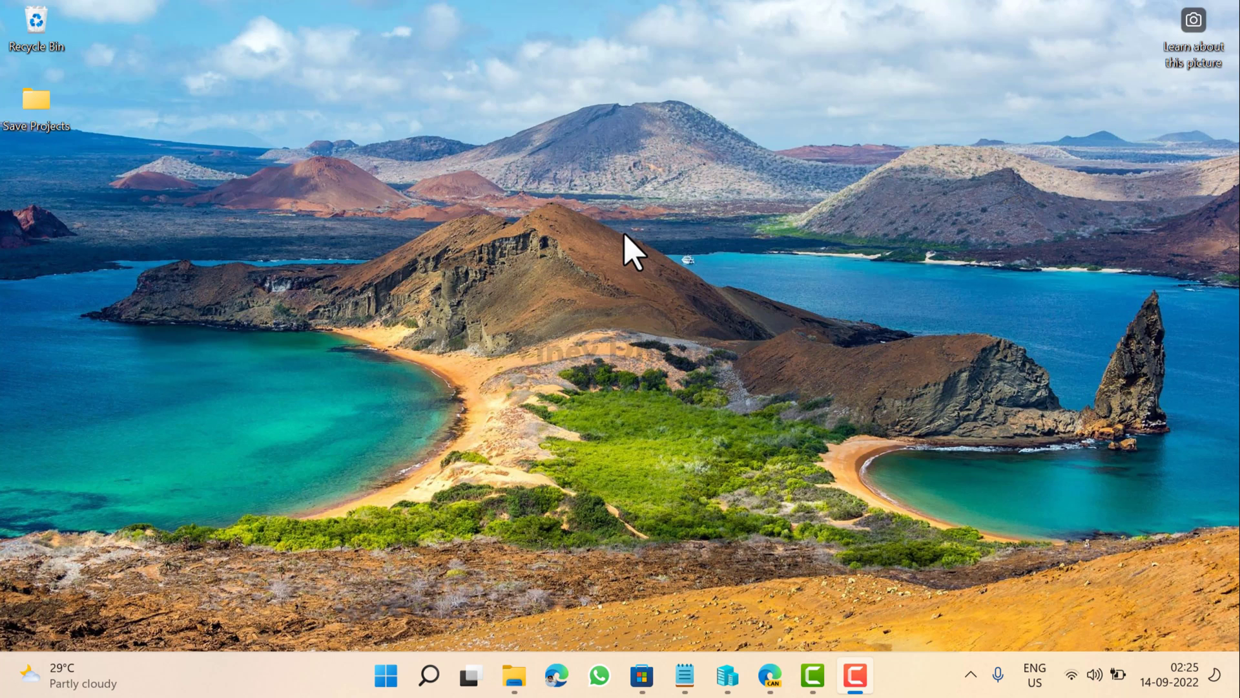
mouse_move(1070, 75)
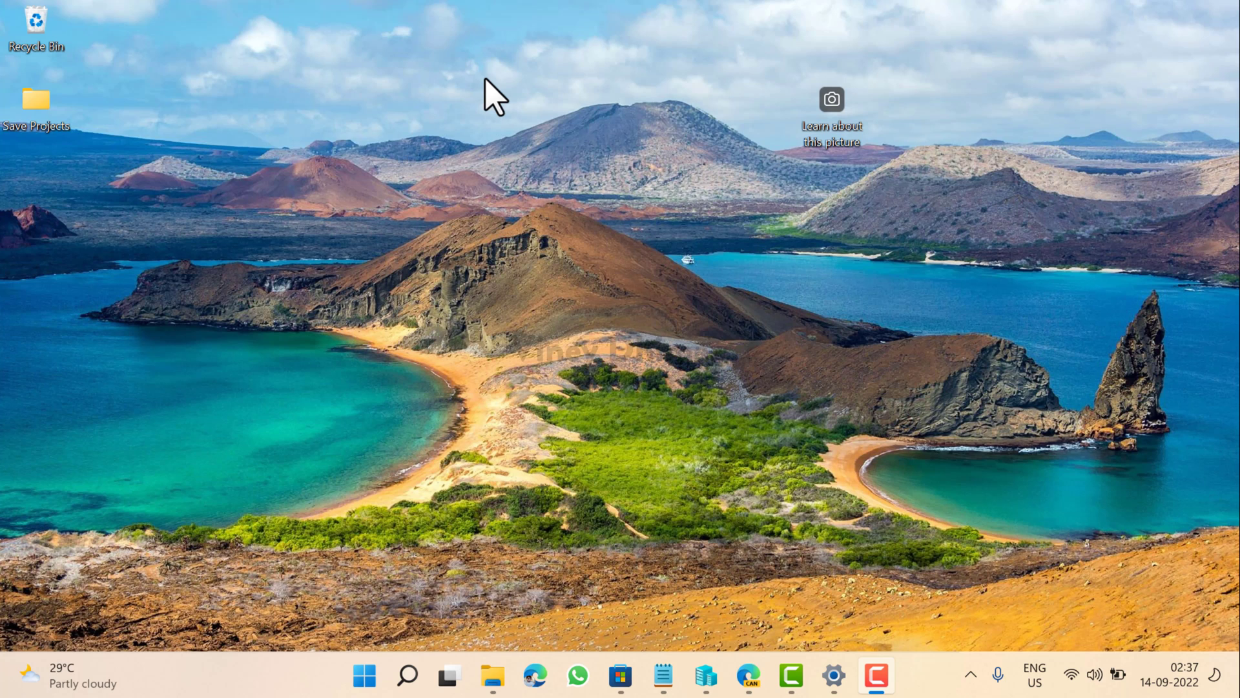
mouse_move(797, 198)
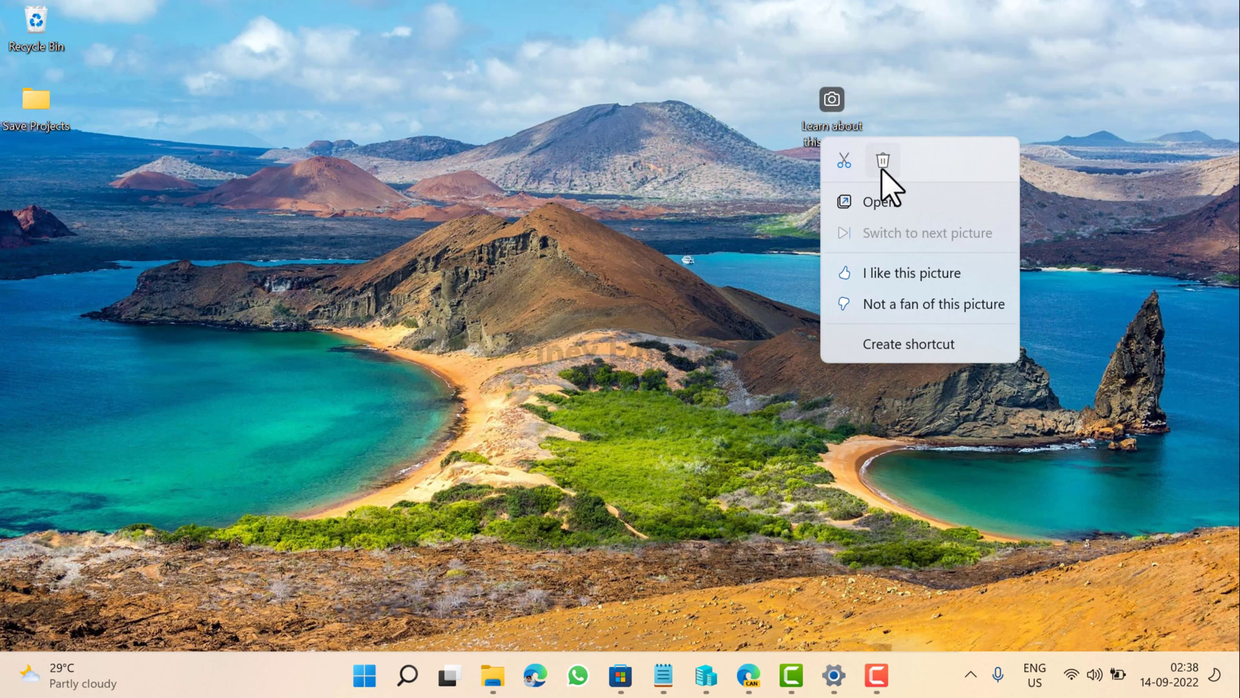
mouse_move(937, 357)
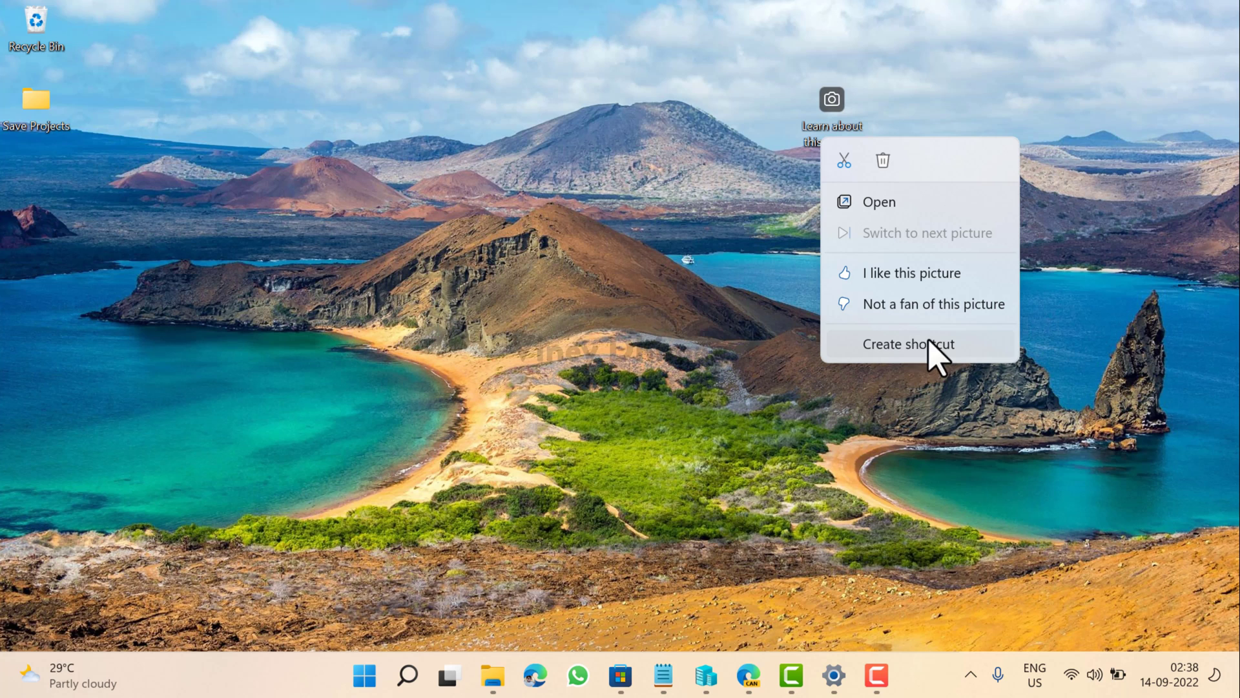
mouse_move(917, 190)
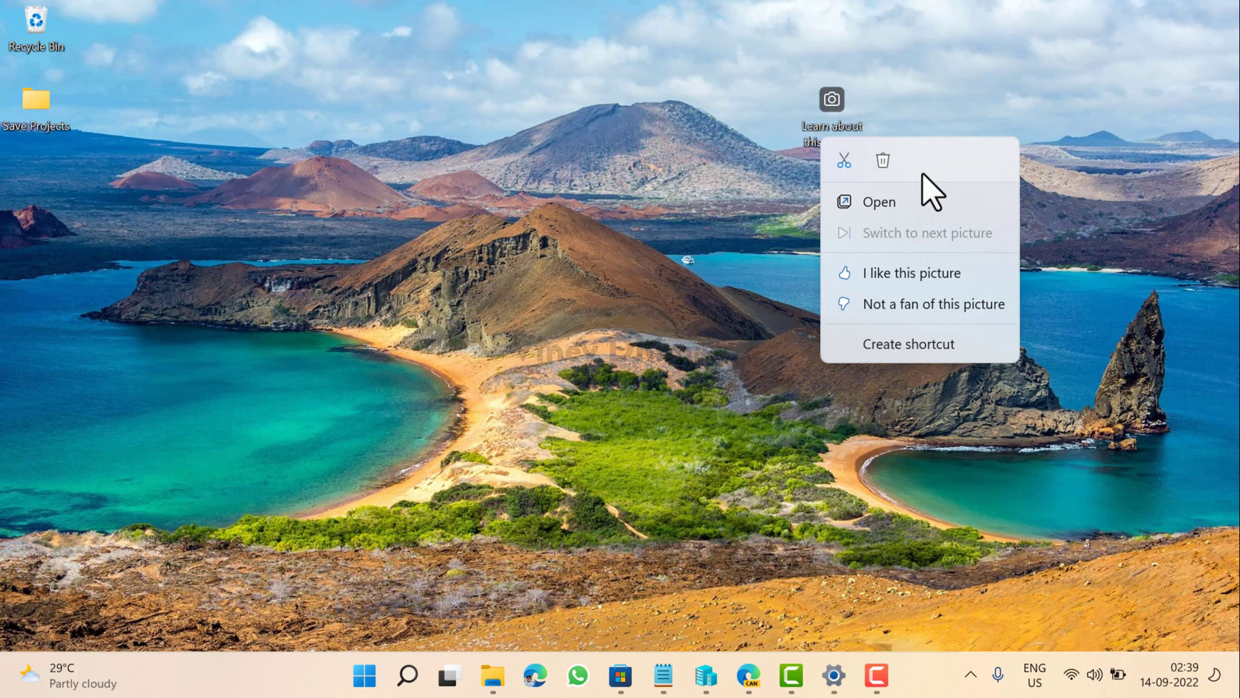
Select the 'Learn about this picture' desktop icon and bring up its context menu
click(830, 115)
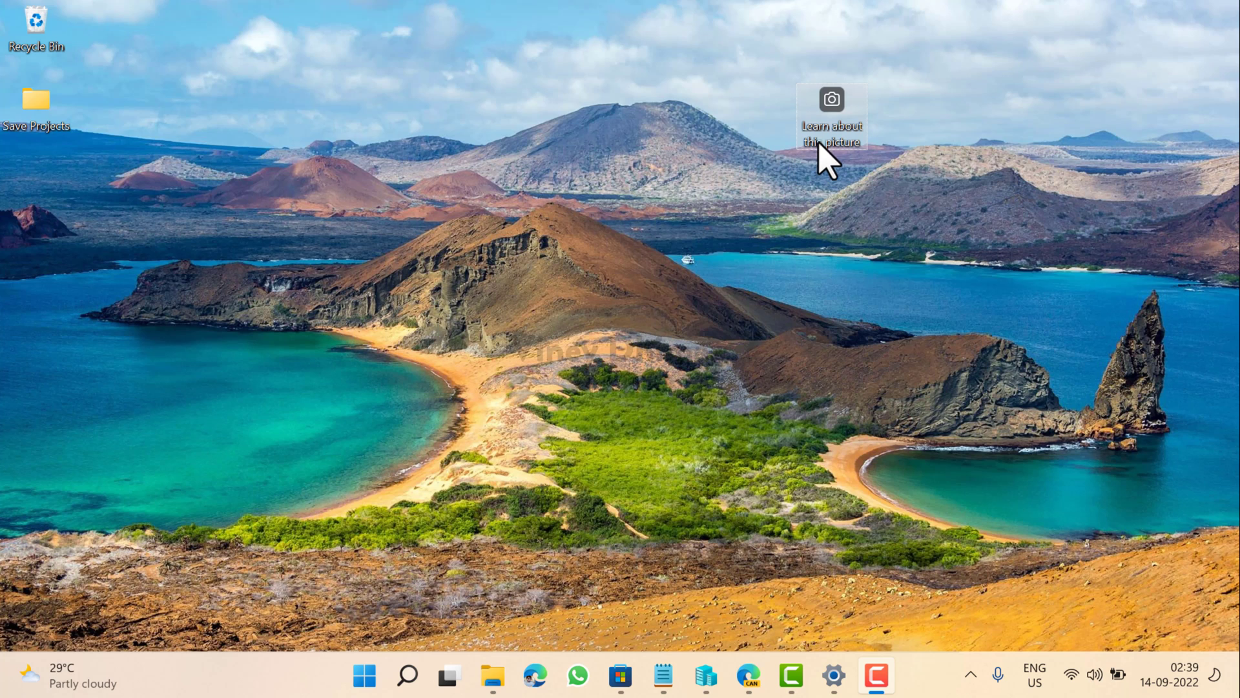
right_click(830, 119)
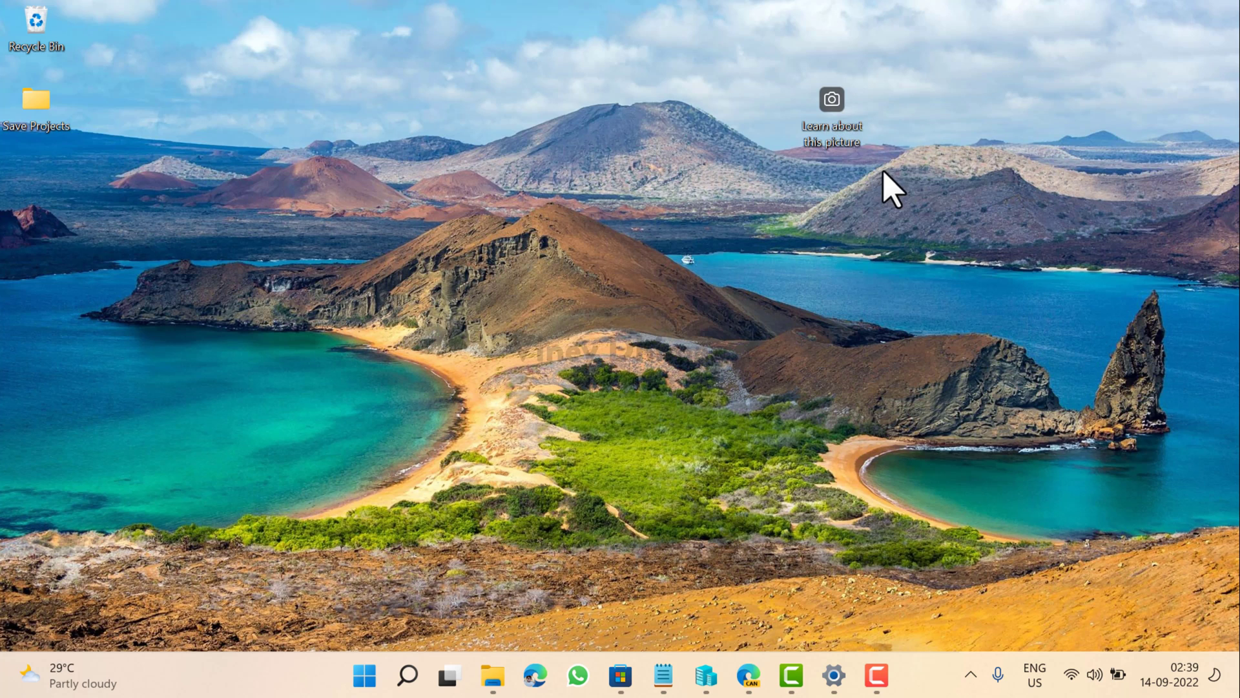
mouse_move(831, 190)
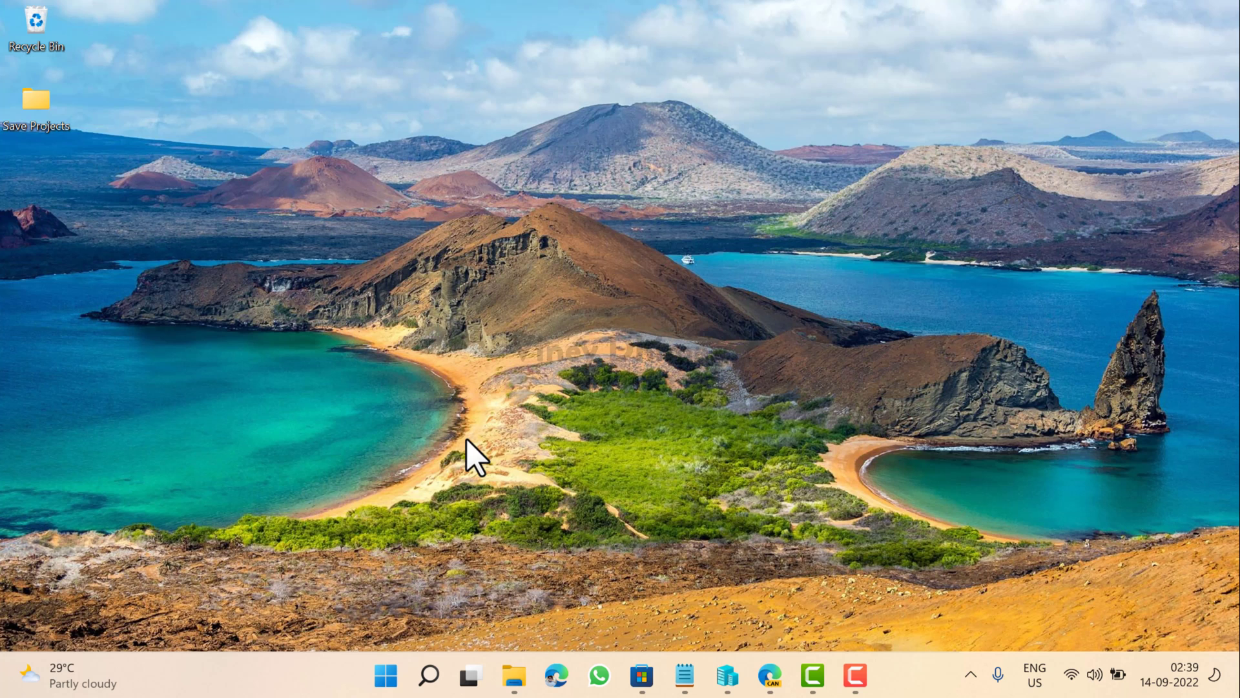
mouse_move(403, 608)
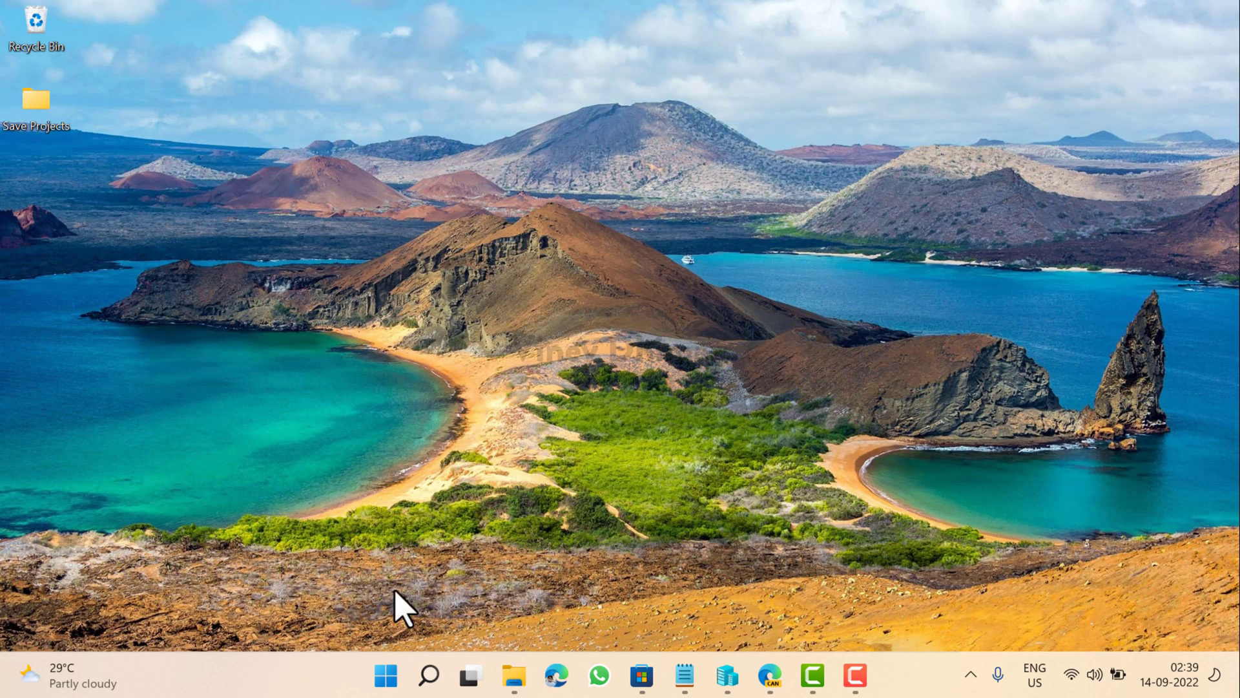
Go to Settings > Personalization > Background and expand the background type dropdown
click(385, 676)
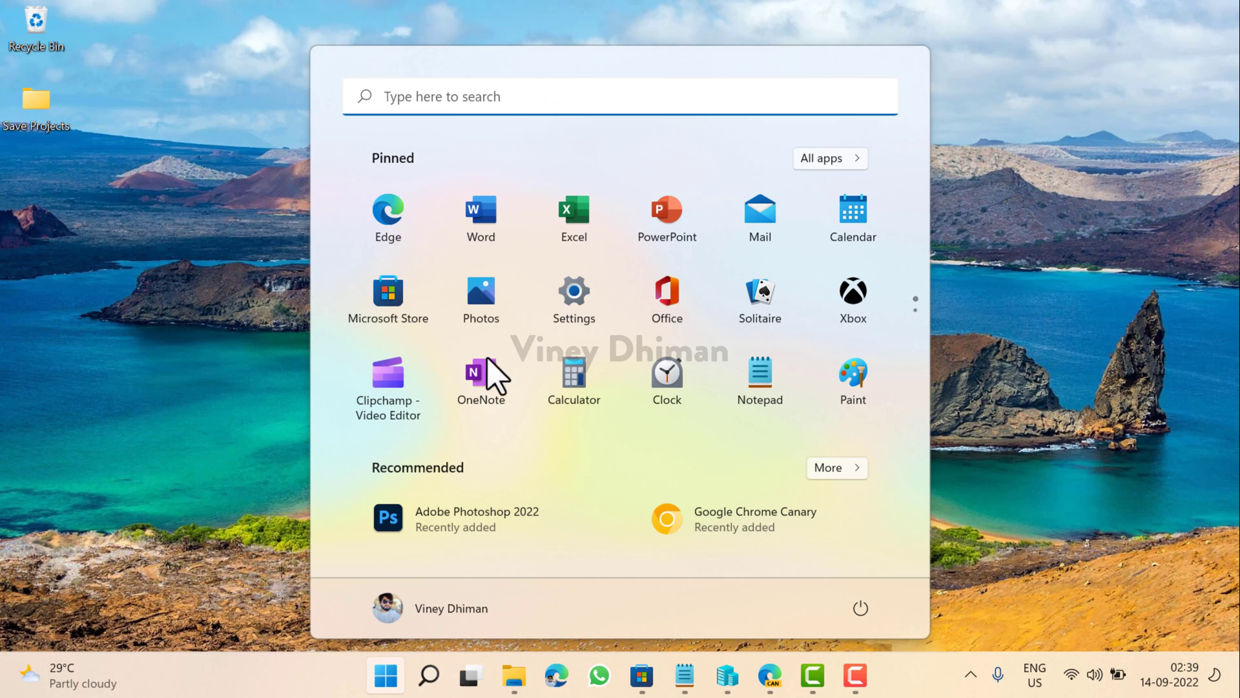
click(573, 299)
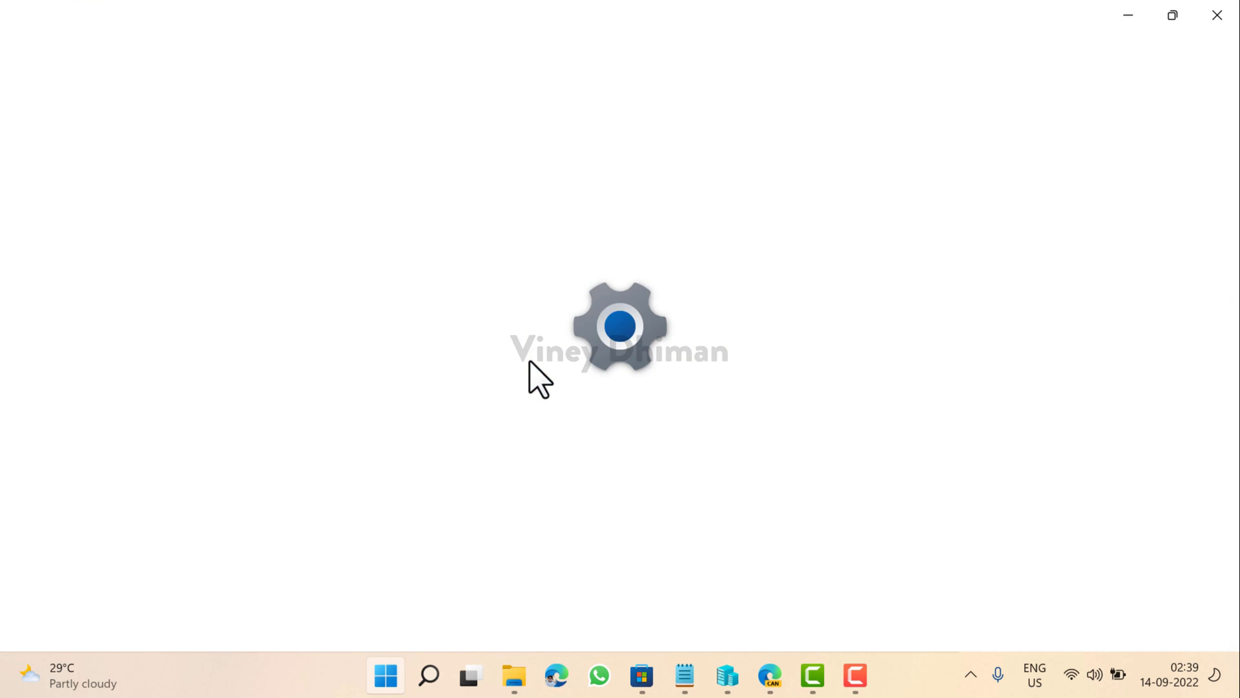
click(876, 674)
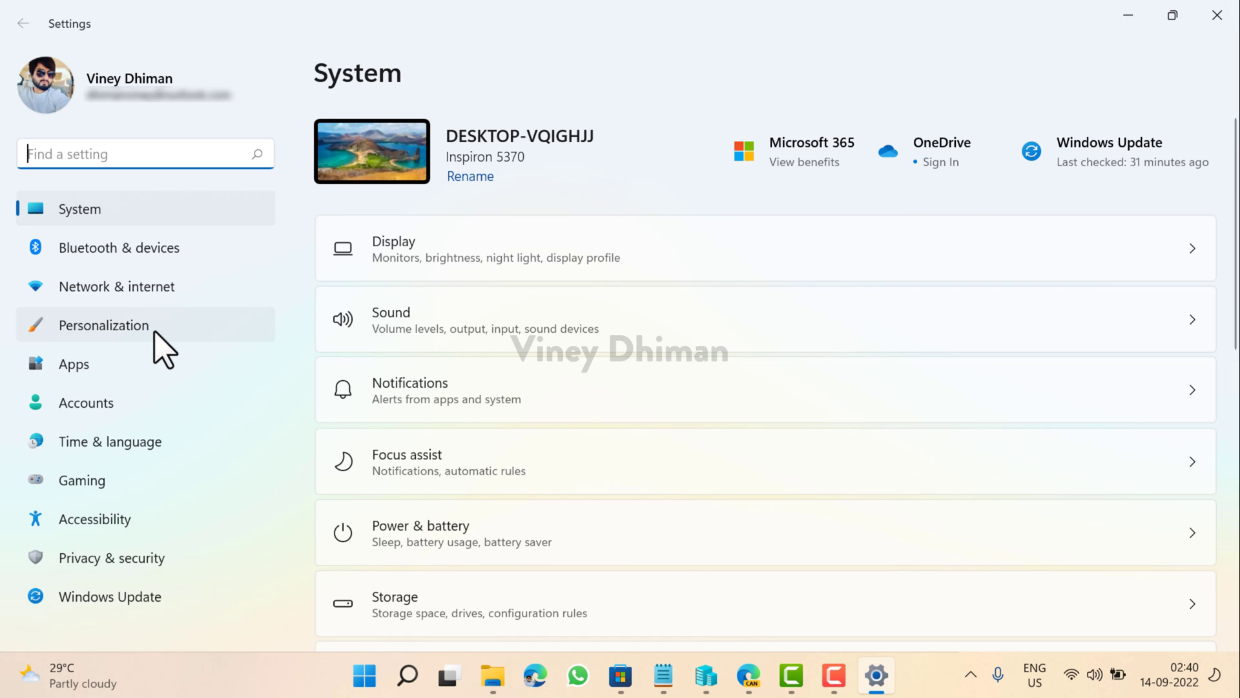
click(103, 325)
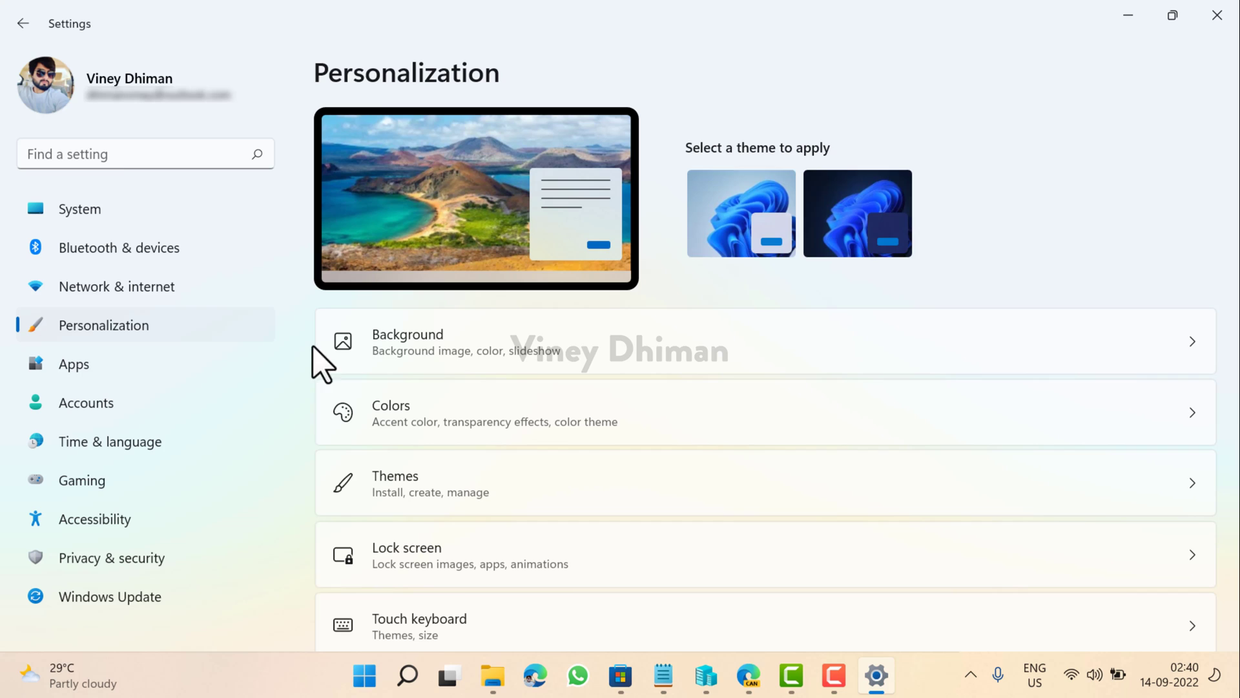
scroll(down, 3)
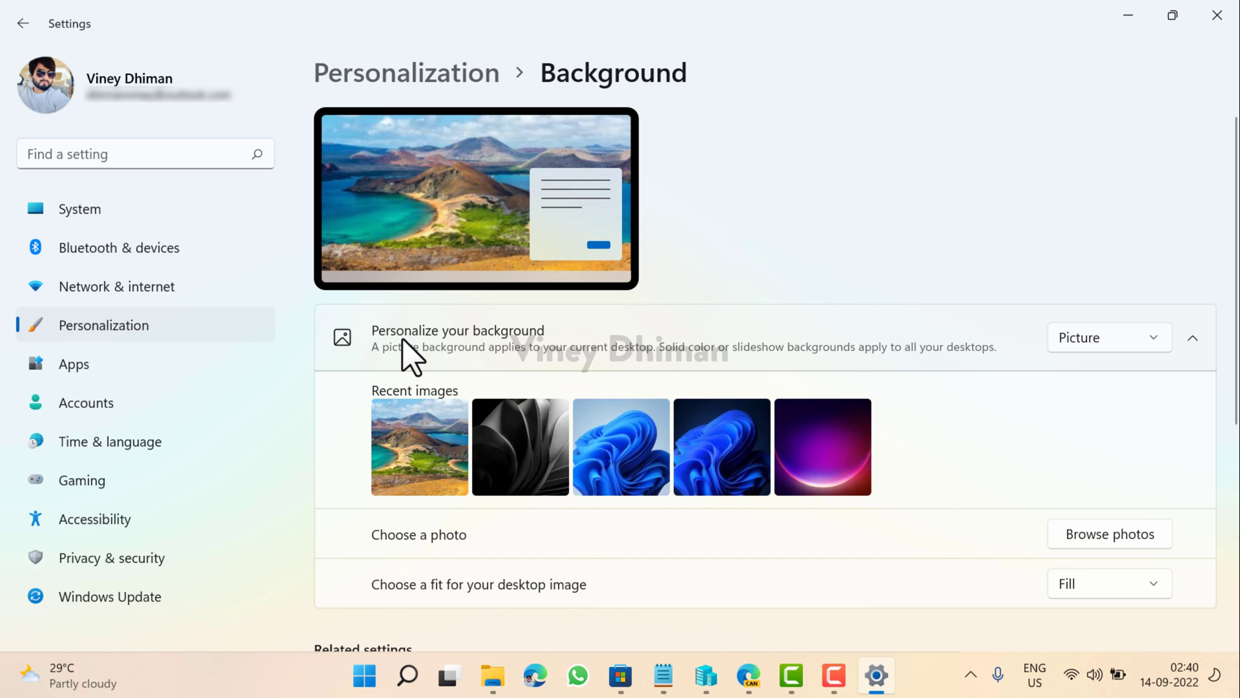
mouse_move(996, 360)
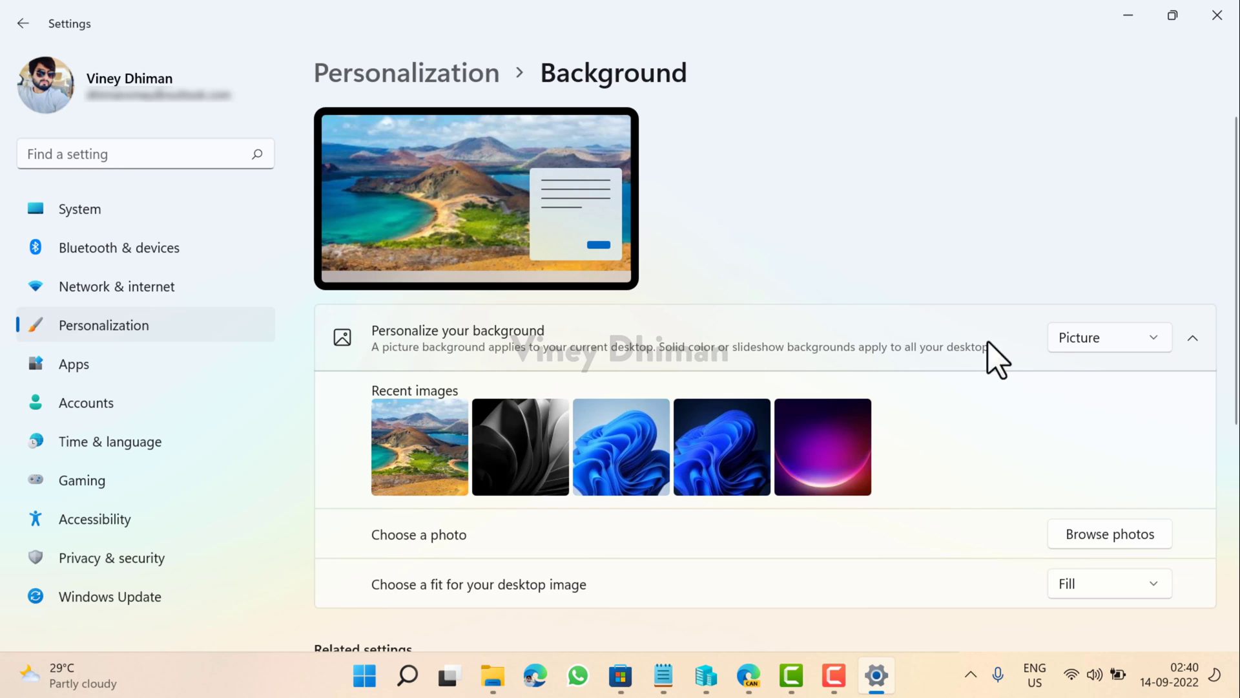
click(1107, 337)
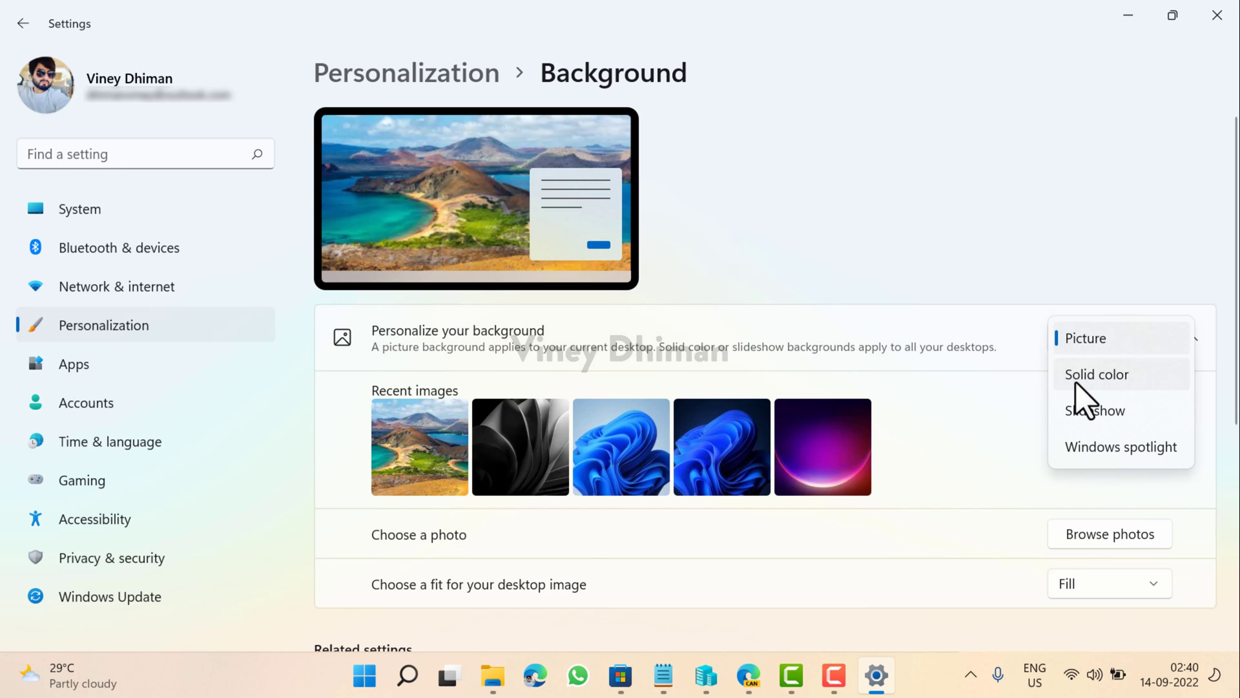
mouse_move(1135, 402)
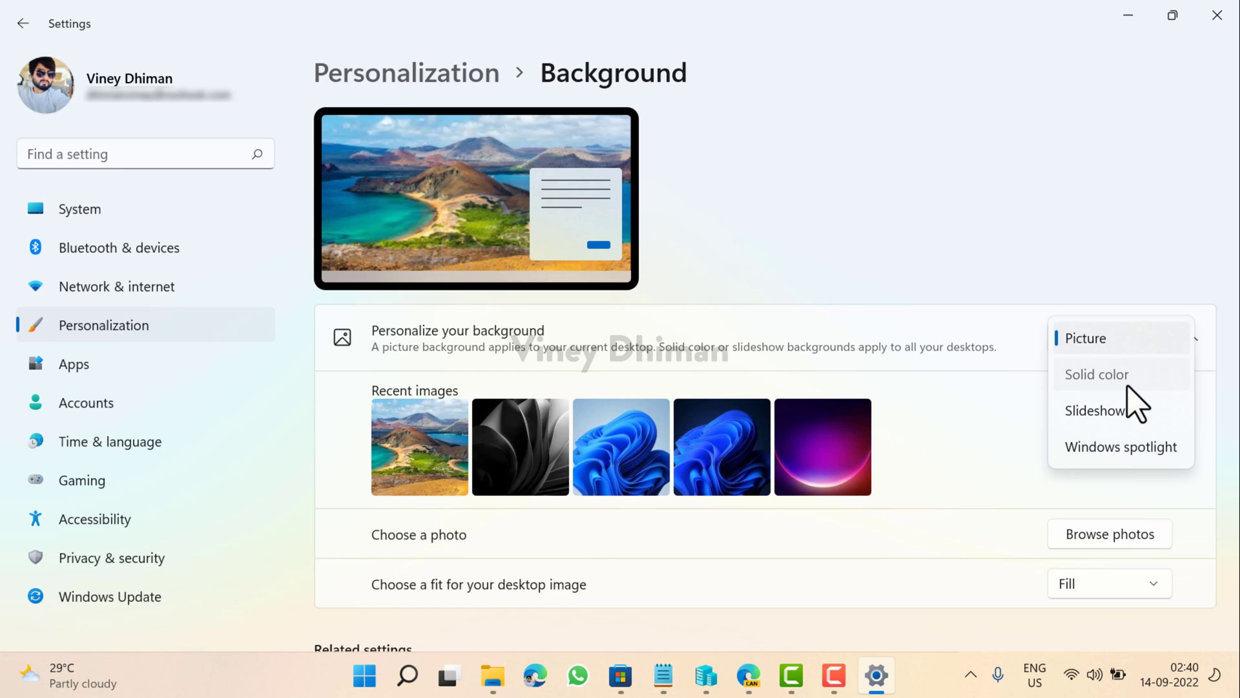
Switch the background to Solid color, then to Windows spotlight
click(1097, 373)
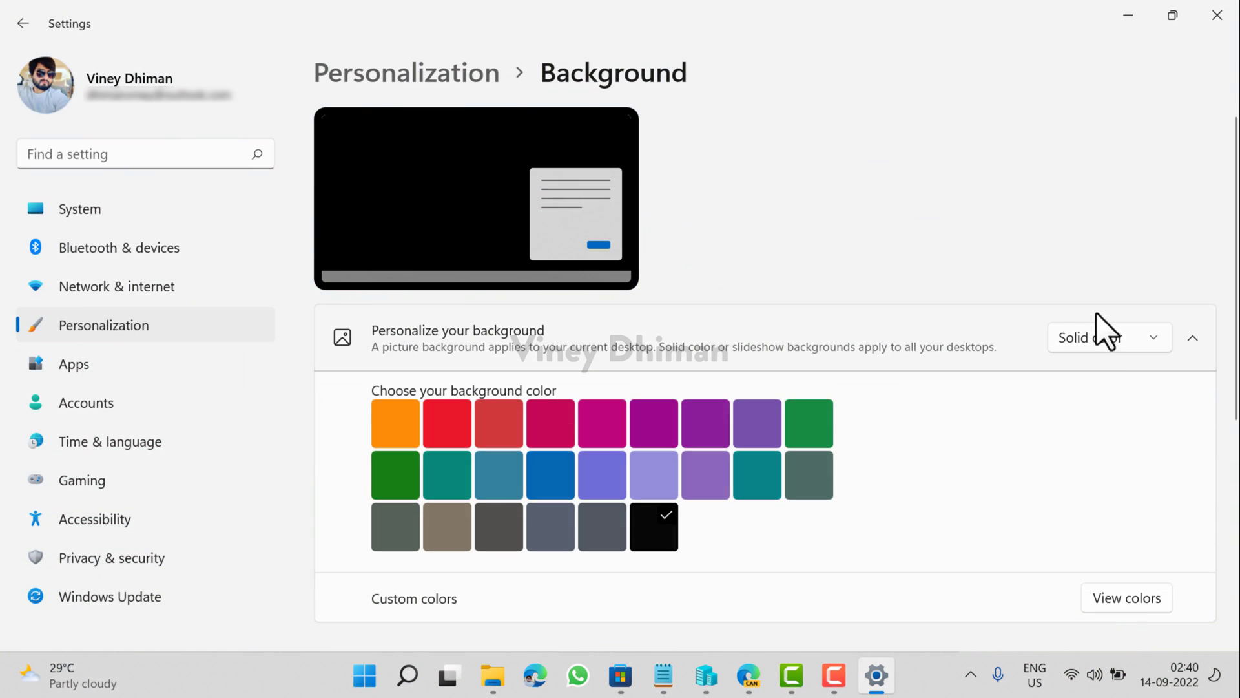
click(1106, 338)
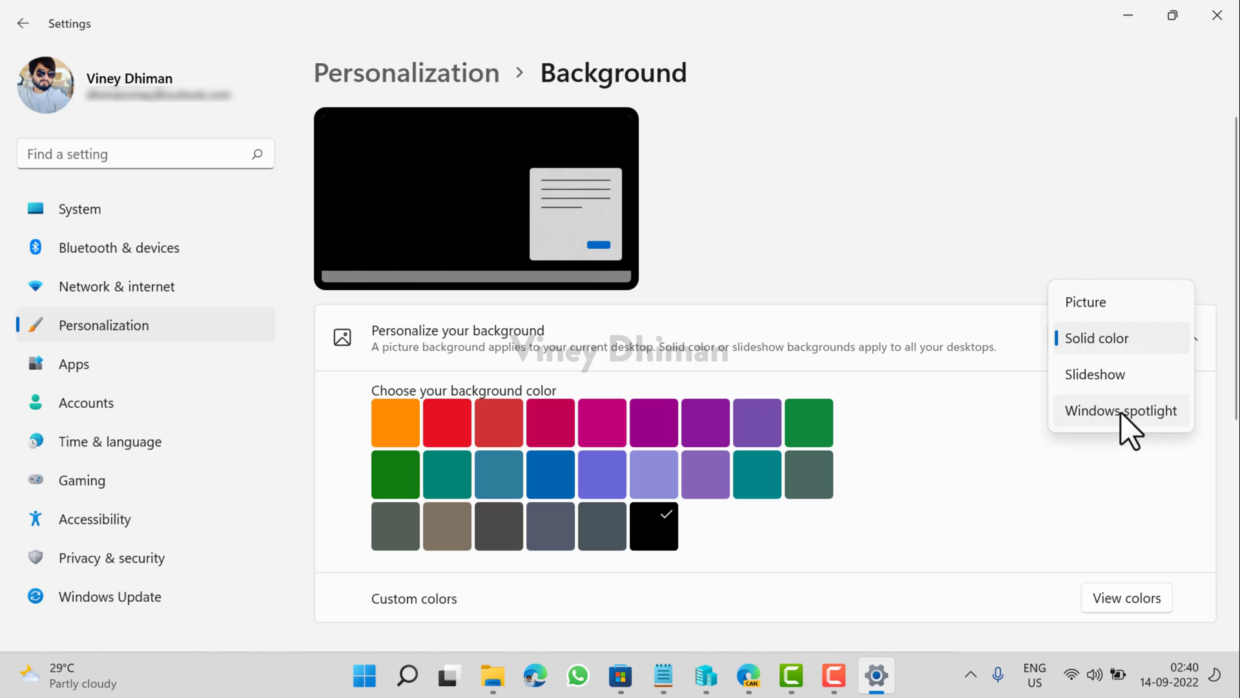
mouse_move(1092, 494)
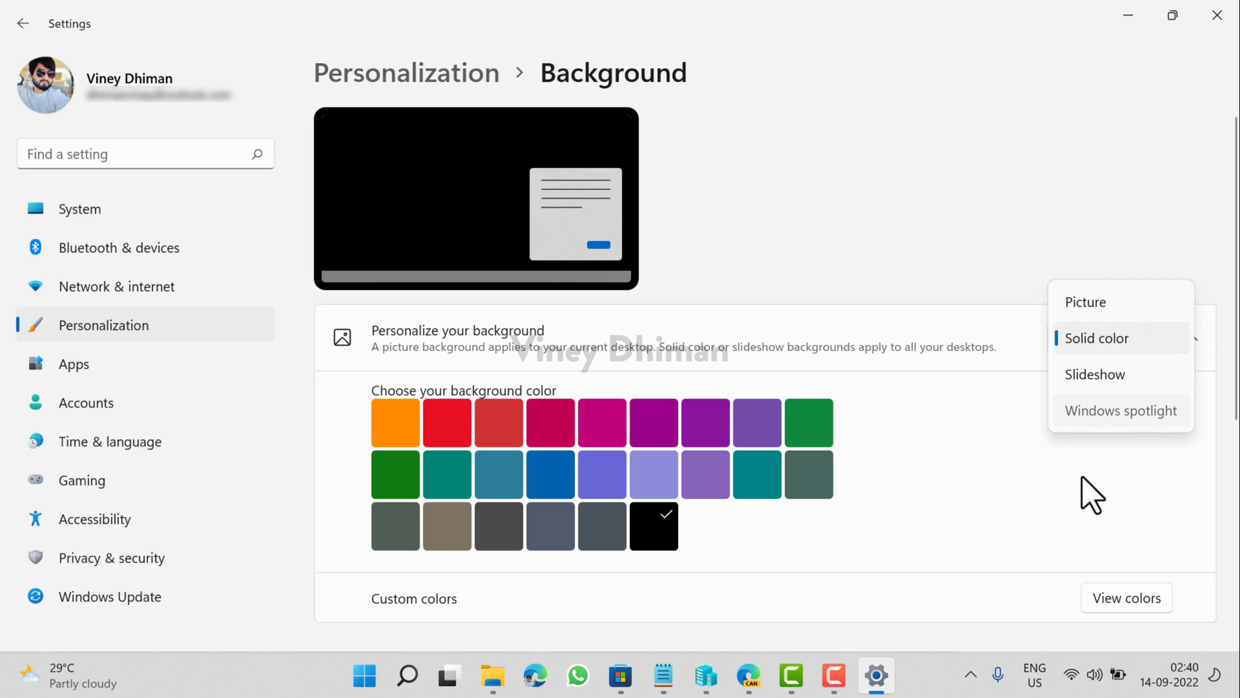
click(1085, 302)
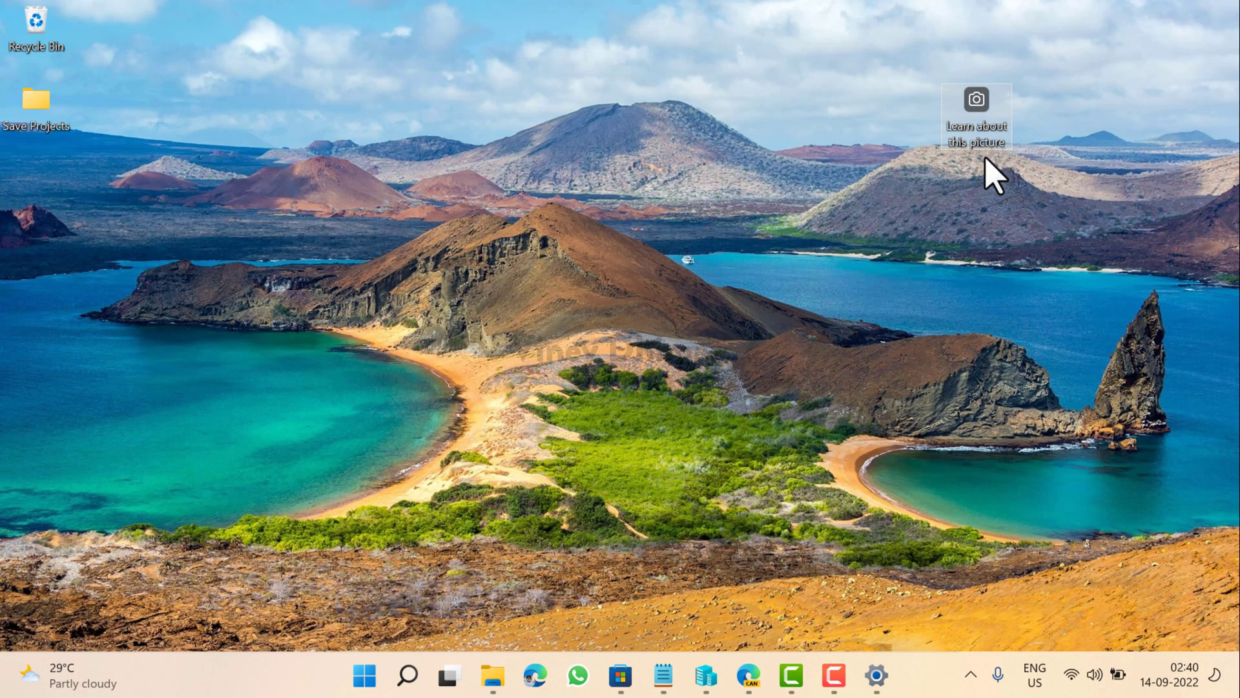
mouse_move(919, 224)
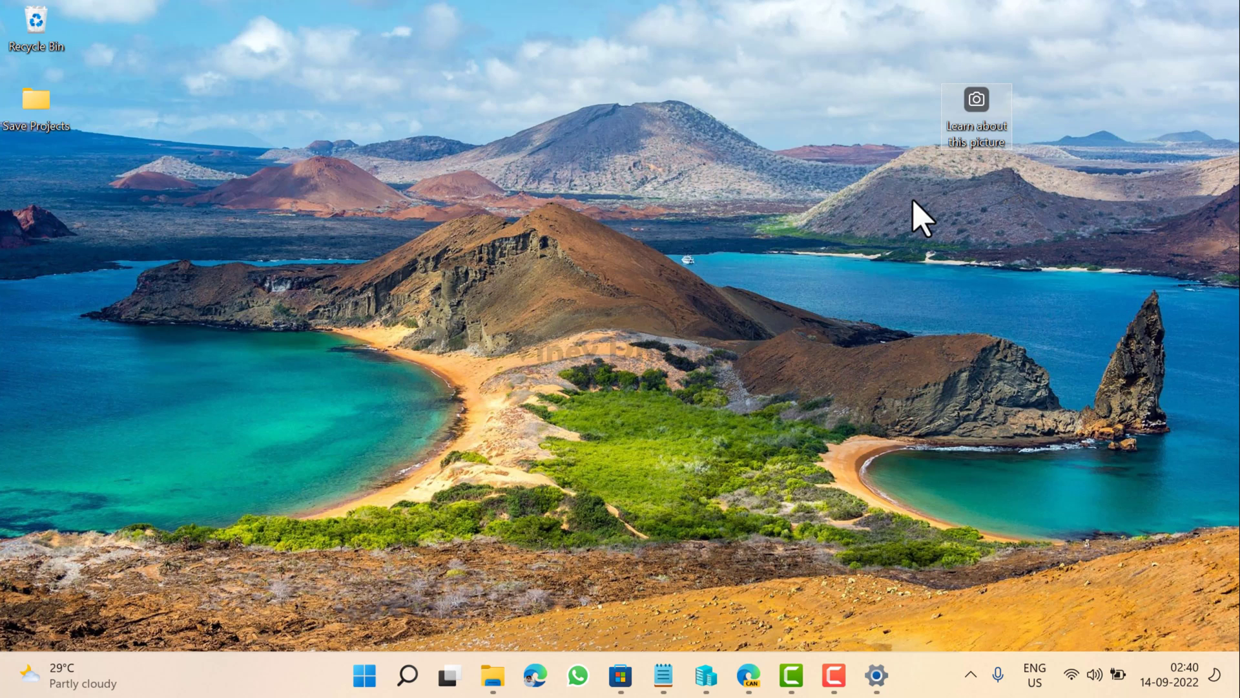
mouse_move(775, 285)
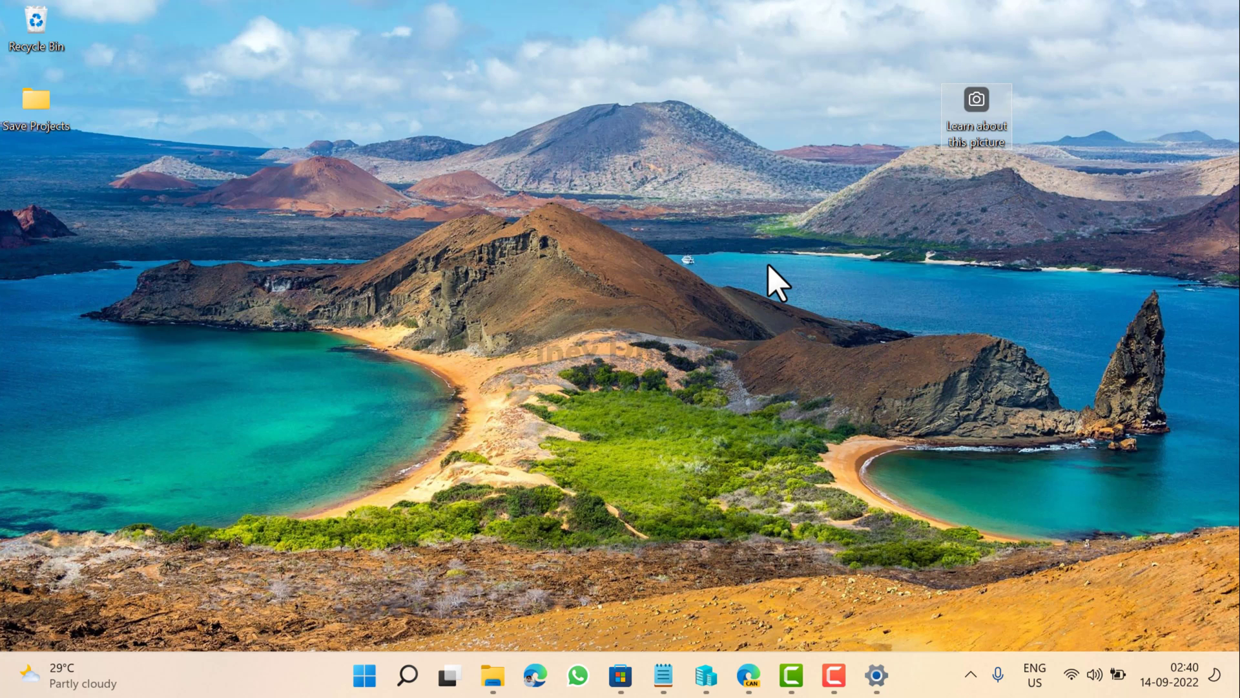